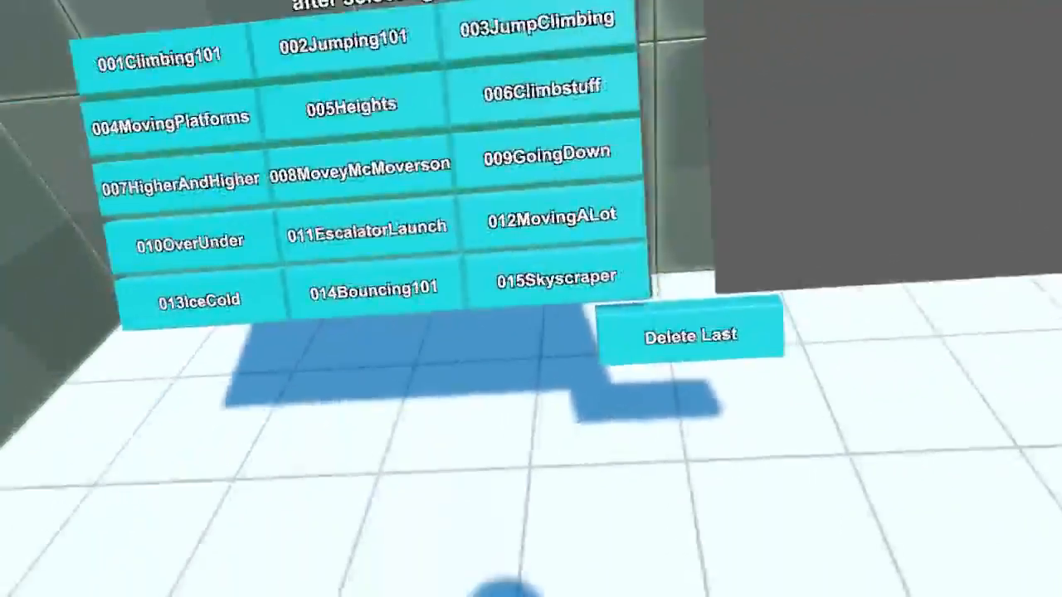
{"action": "mouse_move", "coordinate": [530, 298]}
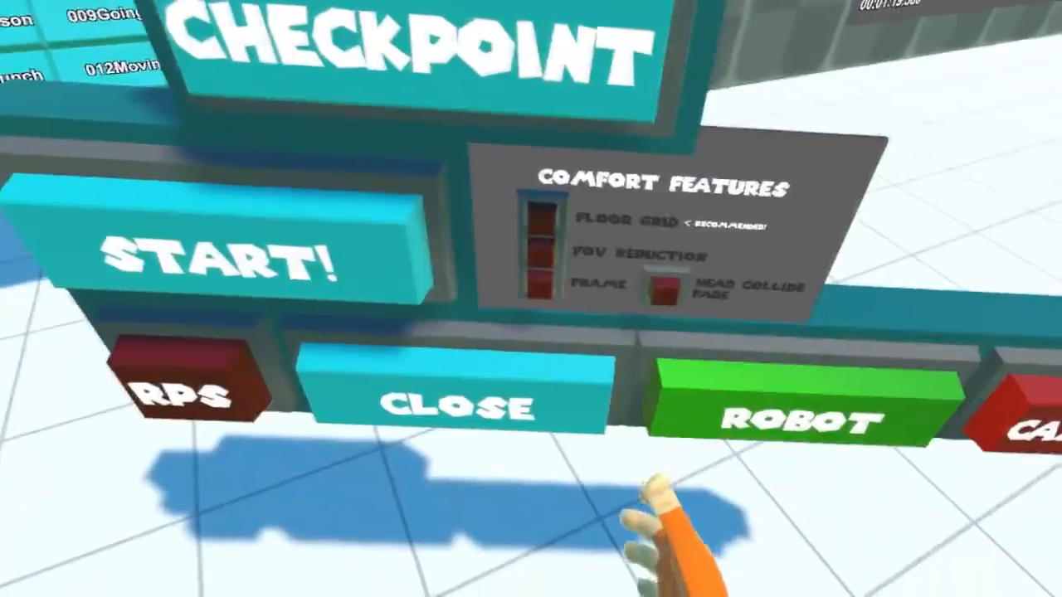
{"action": "mouse_move", "coordinate": [531, 298]}
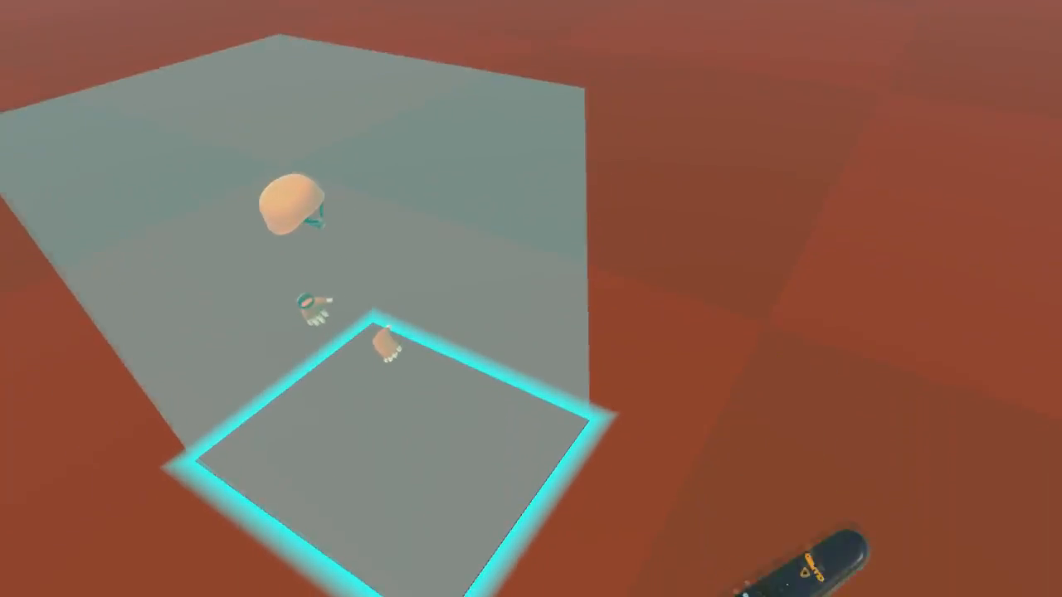
{"action": "mouse_move", "coordinate": [531, 299]}
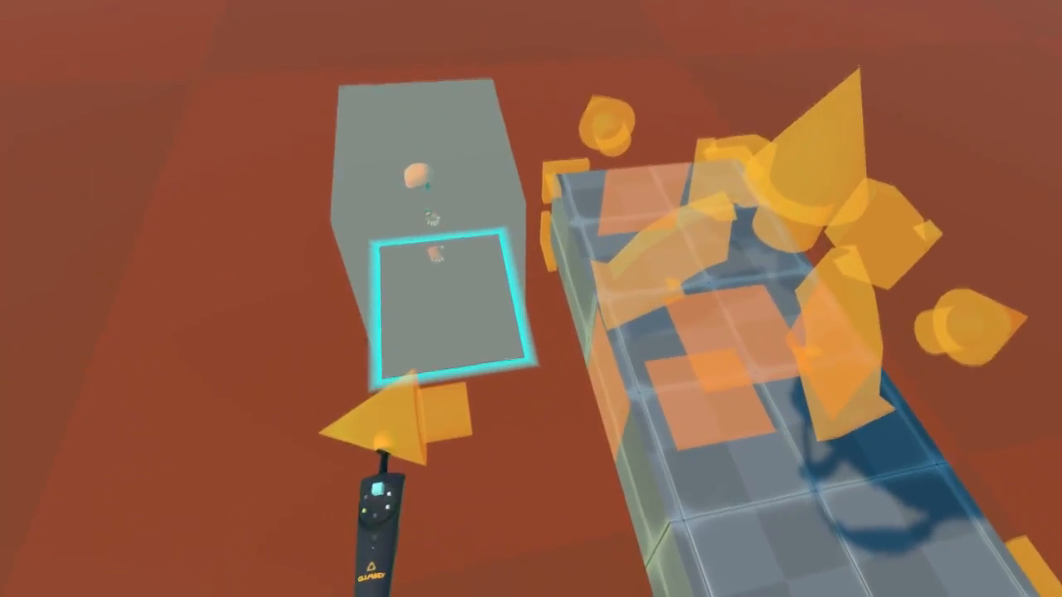
{"action": "mouse_move", "coordinate": [530, 299]}
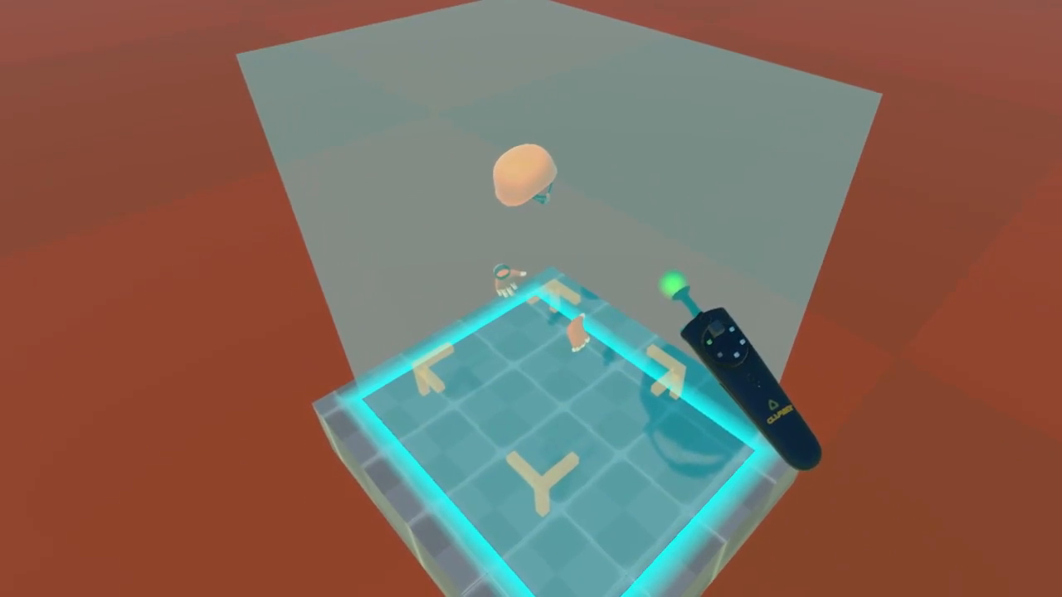
{"action": "mouse_move", "coordinate": [530, 298]}
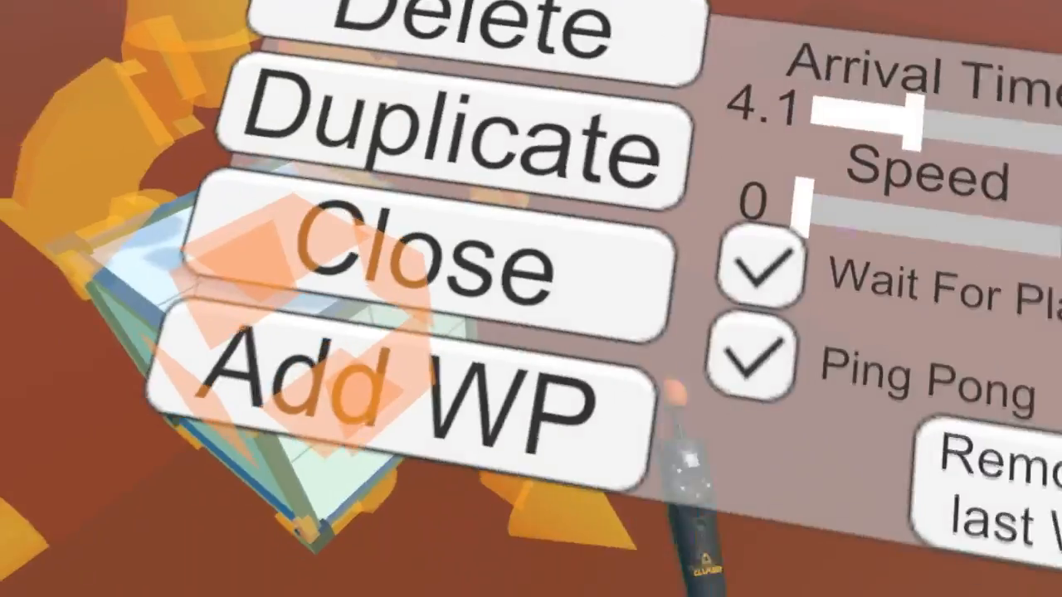
Set the waypoint's Arrival Time to 4.1 and enable Wait For Player.
{"action": "left_click", "coordinate": [418, 265]}
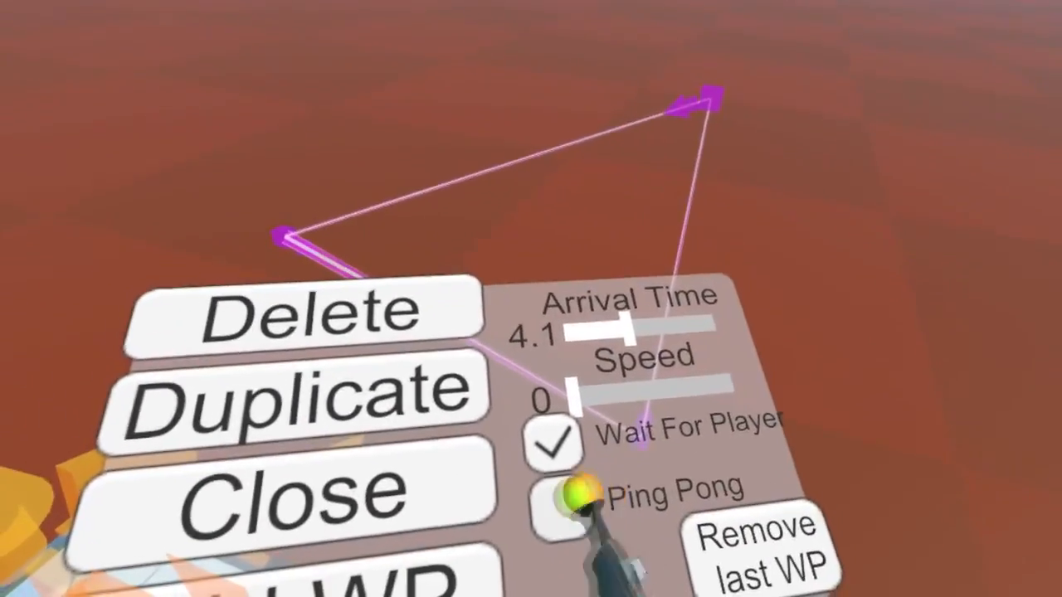
{"action": "mouse_move", "coordinate": [531, 299]}
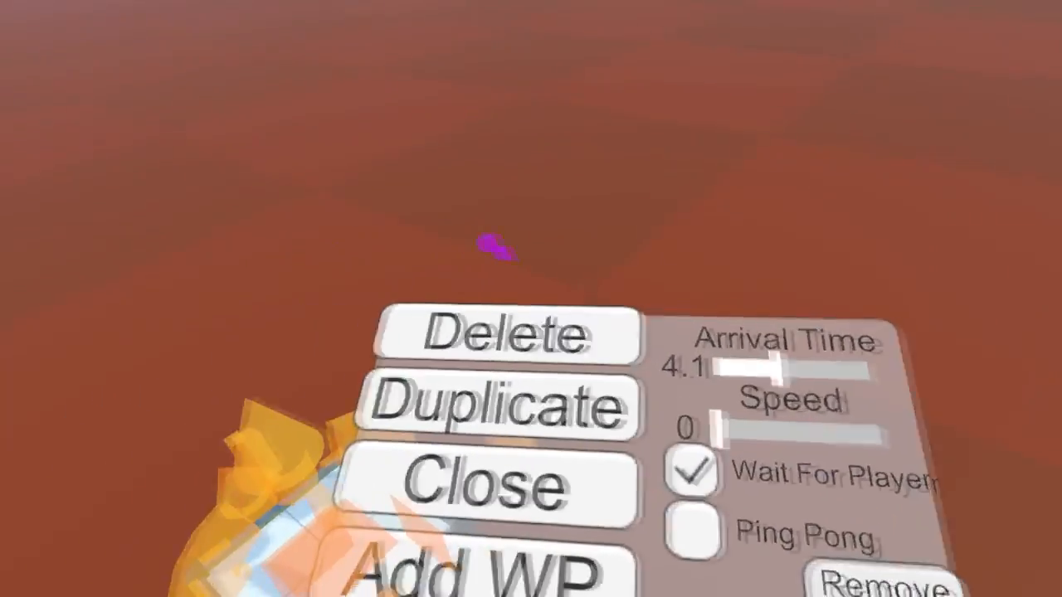
{"action": "left_click", "coordinate": [484, 484]}
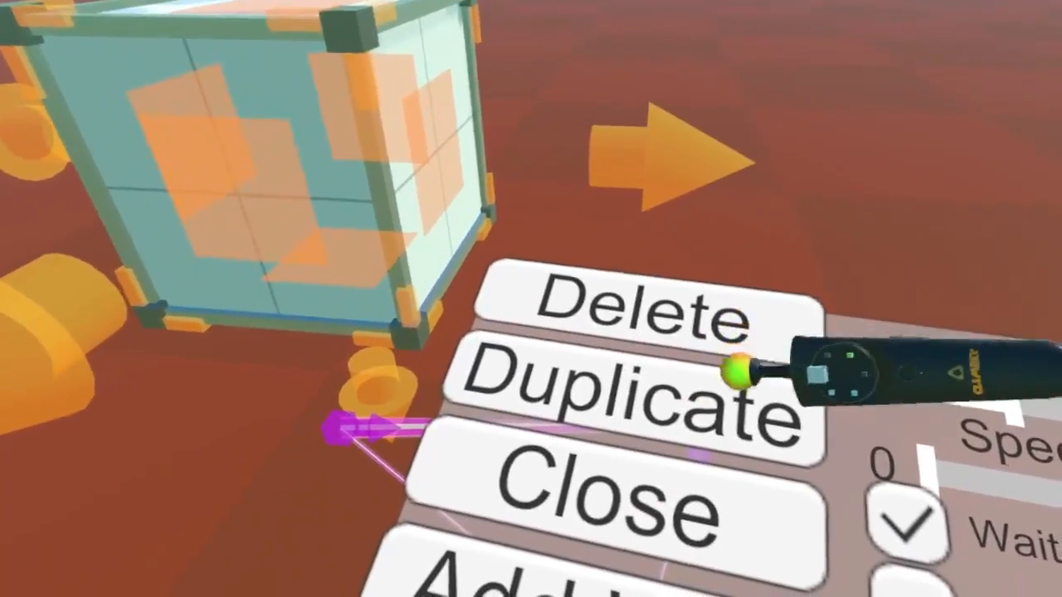
Grab the waypoint cube and drop it at its new position along the platform's path.
{"action": "left_click", "coordinate": [630, 390]}
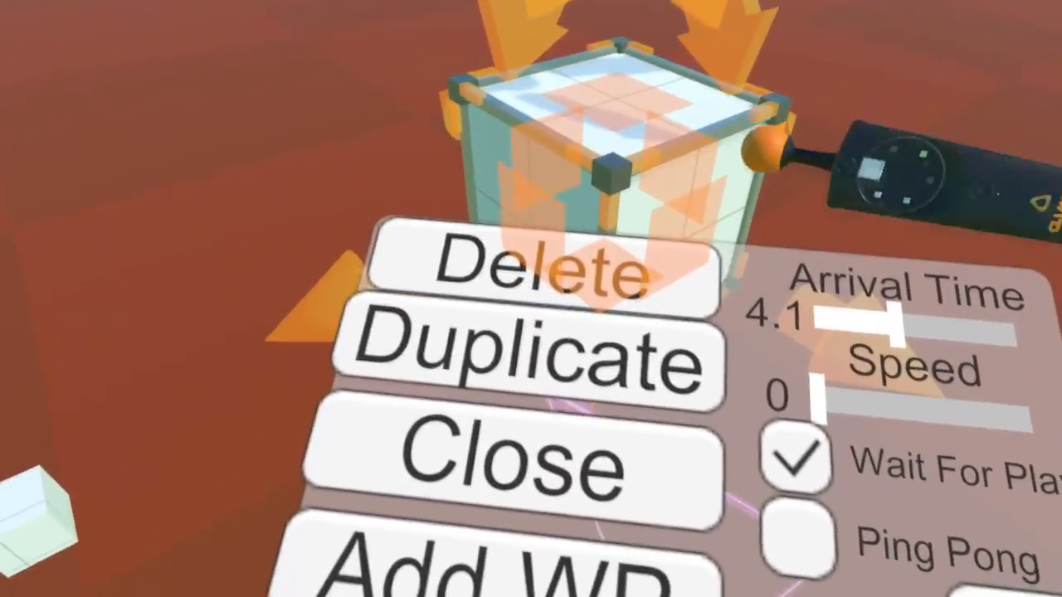
{"action": "left_click", "coordinate": [514, 464]}
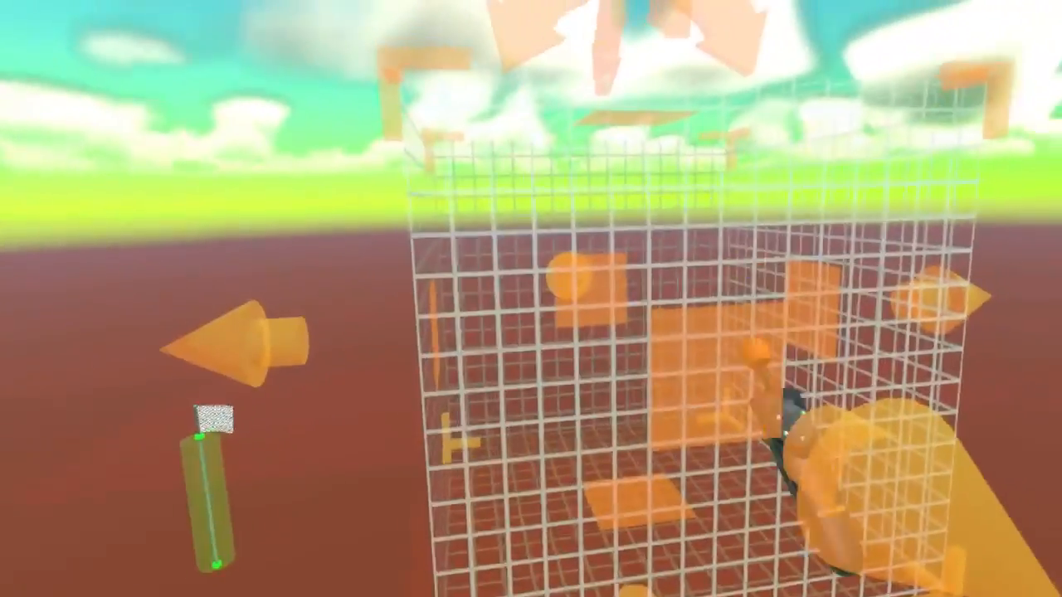
{"action": "mouse_move", "coordinate": [531, 299]}
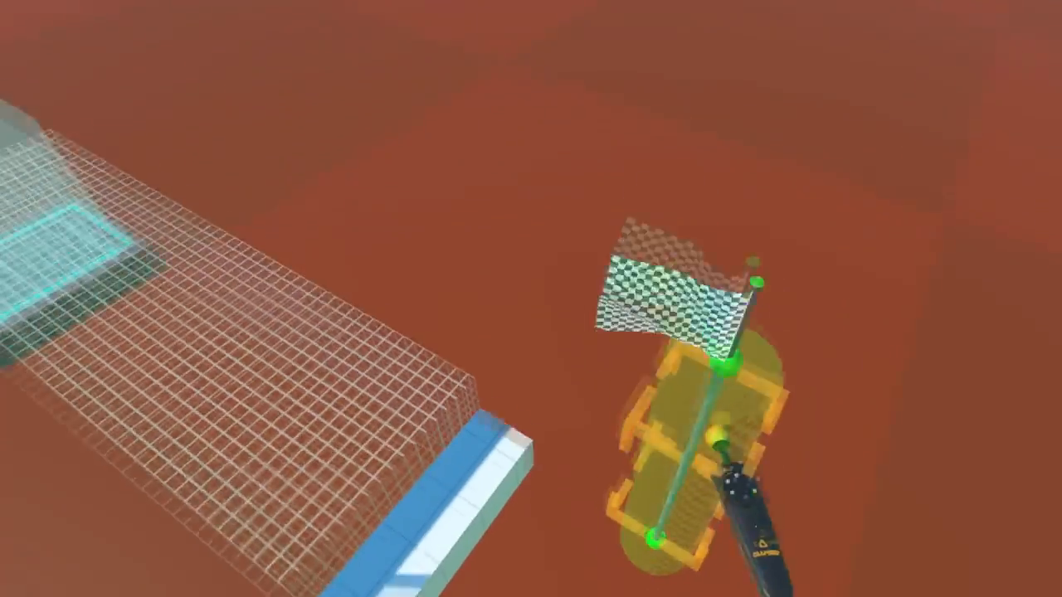
{"action": "mouse_move", "coordinate": [531, 299]}
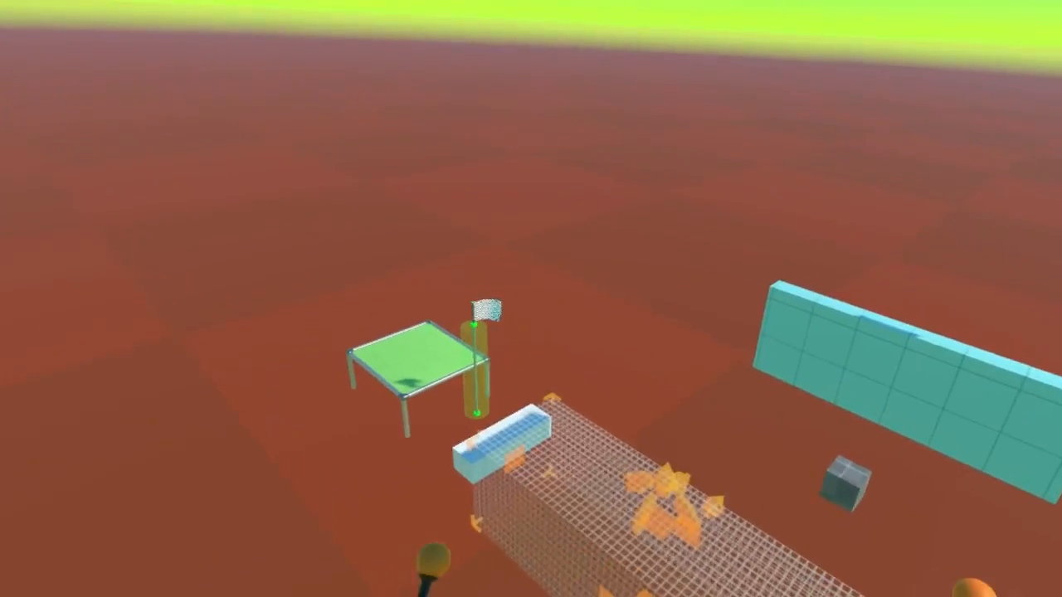
{"action": "mouse_move", "coordinate": [531, 299]}
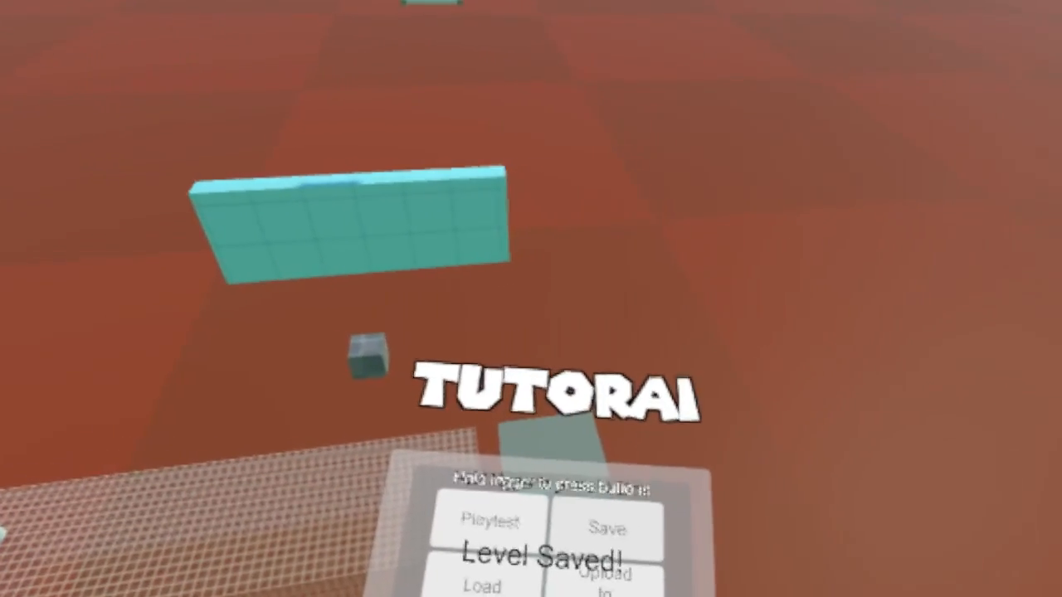
{"action": "mouse_move", "coordinate": [531, 298]}
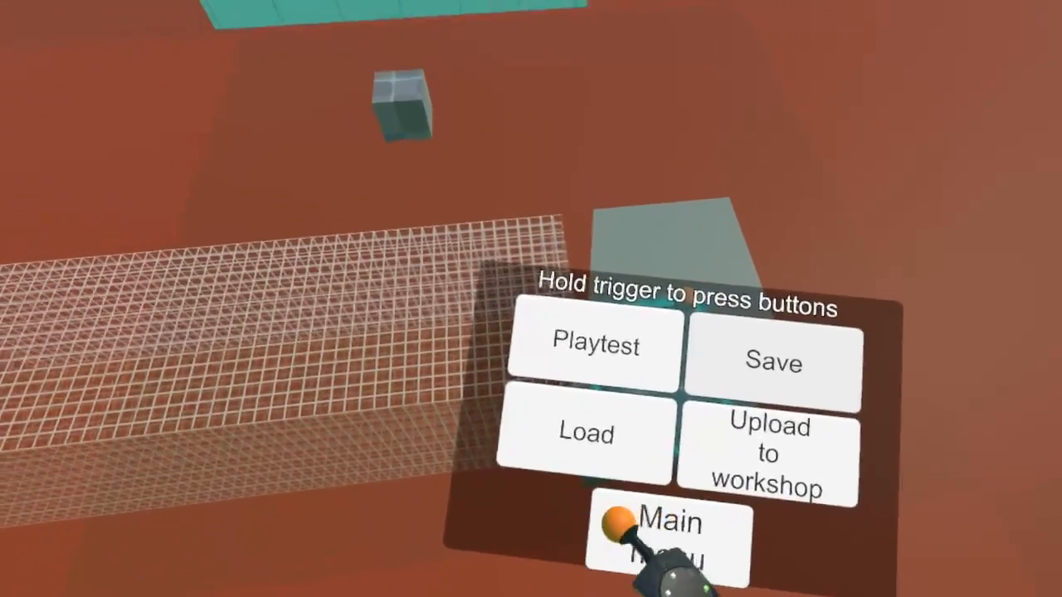
Bring up the editor menu with Playtest, Save, Load, Upload to workshop and Main menu.
{"action": "left_click", "coordinate": [584, 435]}
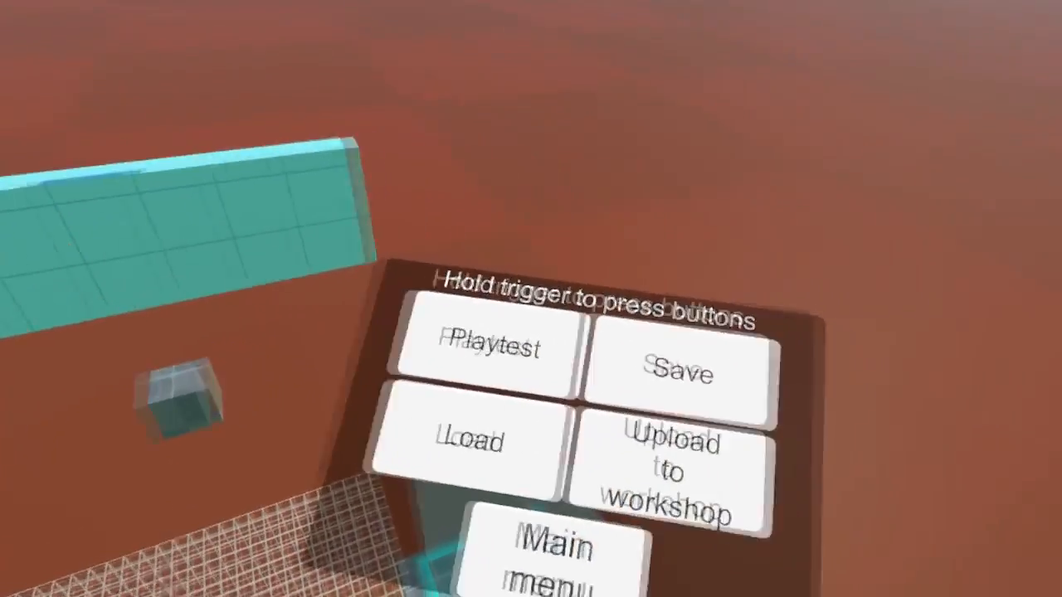
{"action": "mouse_move", "coordinate": [531, 299]}
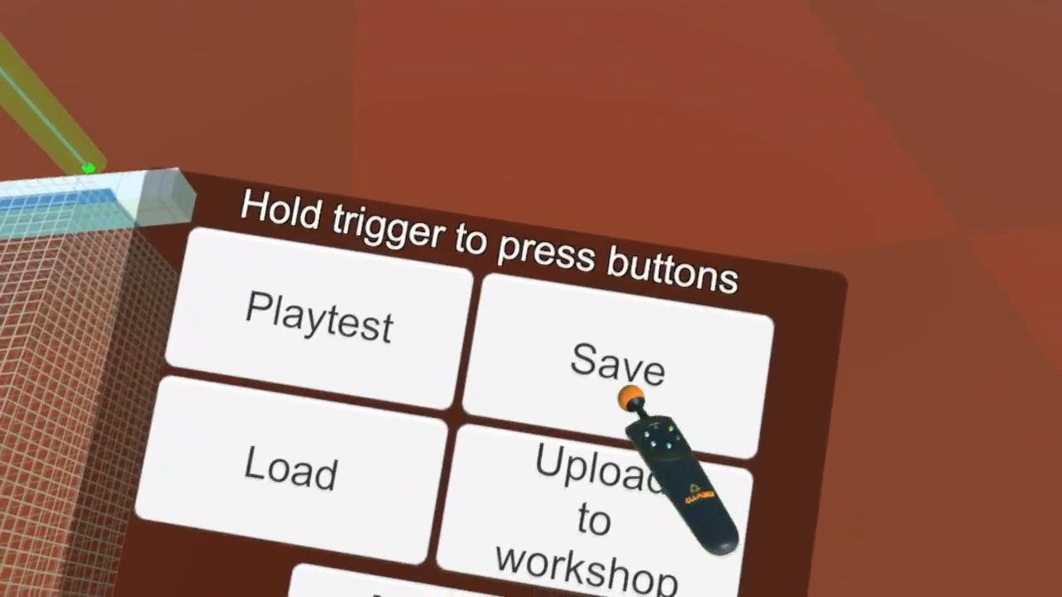
Save the custom level from the editor menu.
{"action": "left_click", "coordinate": [617, 365]}
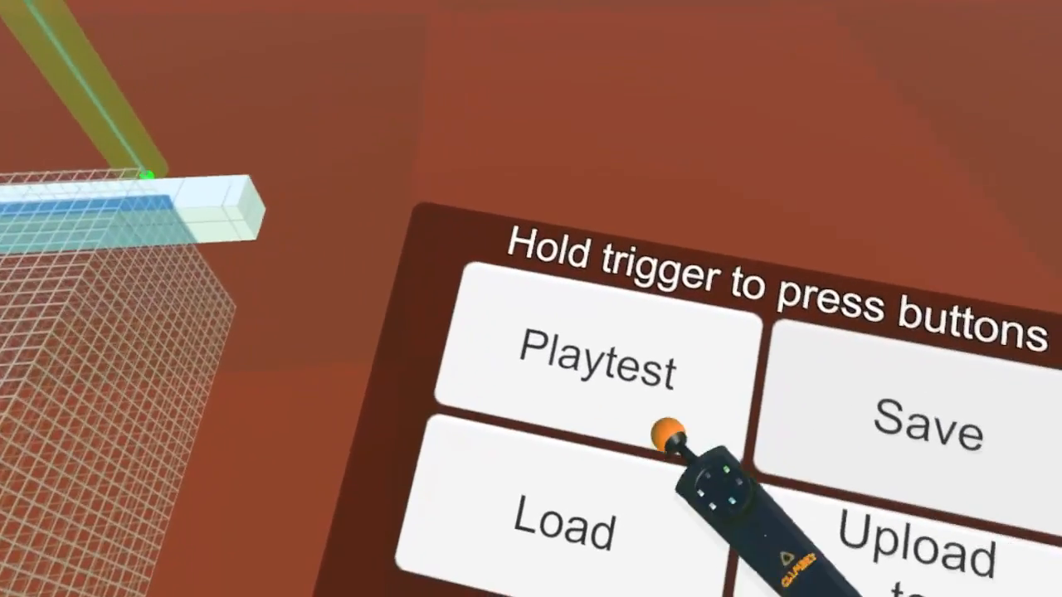
Start a playtest of the saved level from the editor menu.
{"action": "left_click", "coordinate": [597, 365]}
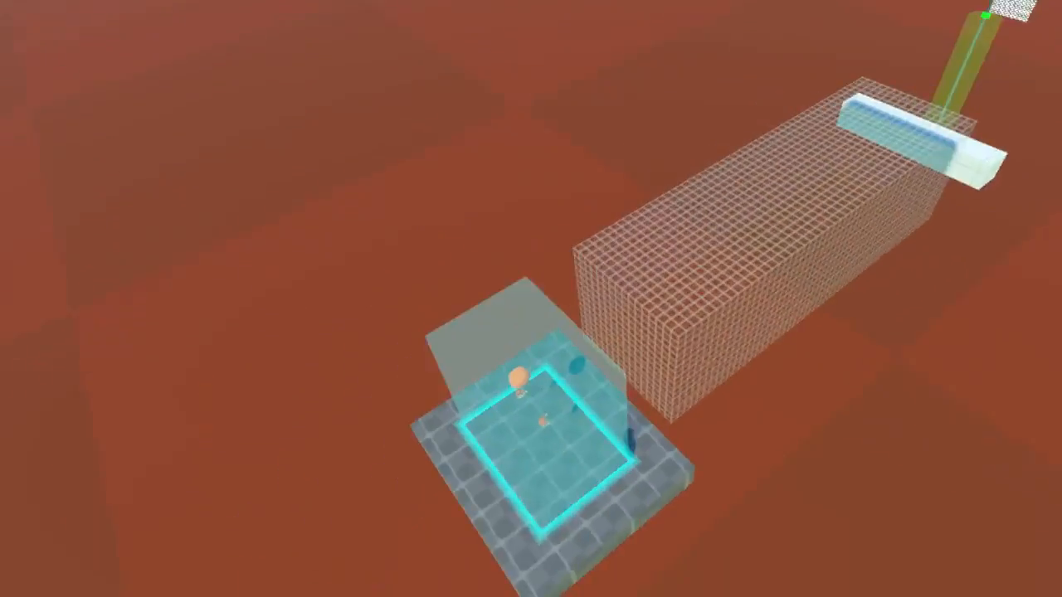
{"action": "mouse_move", "coordinate": [531, 298]}
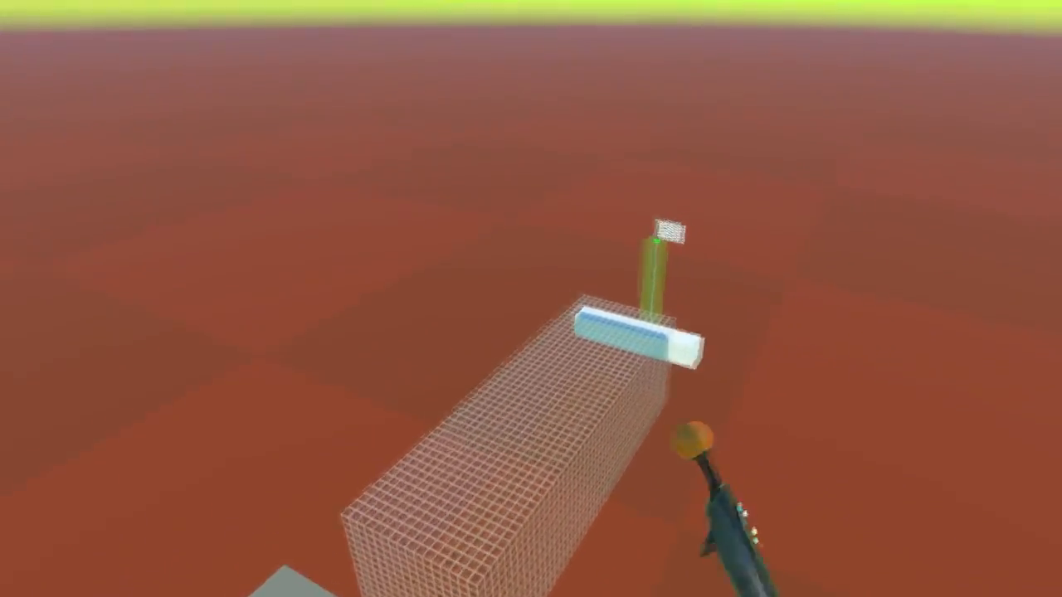